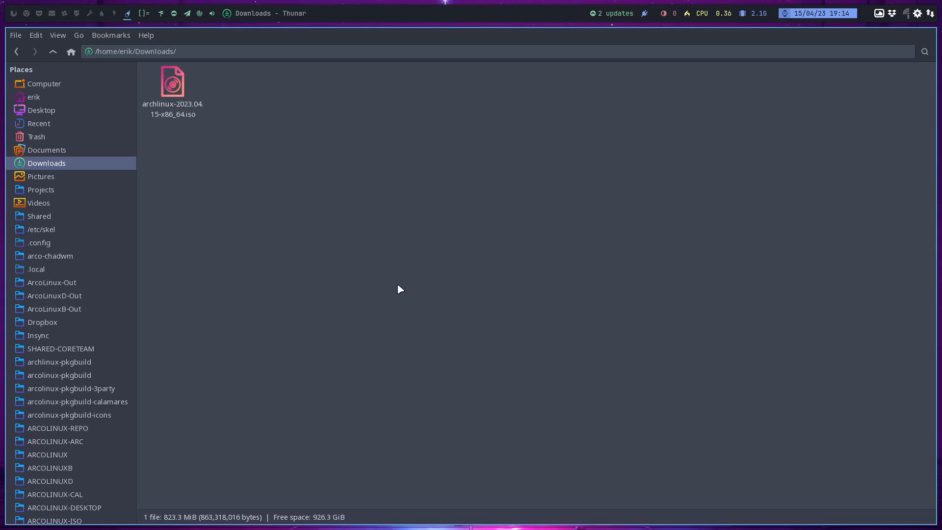
mouse_move(203, 114)
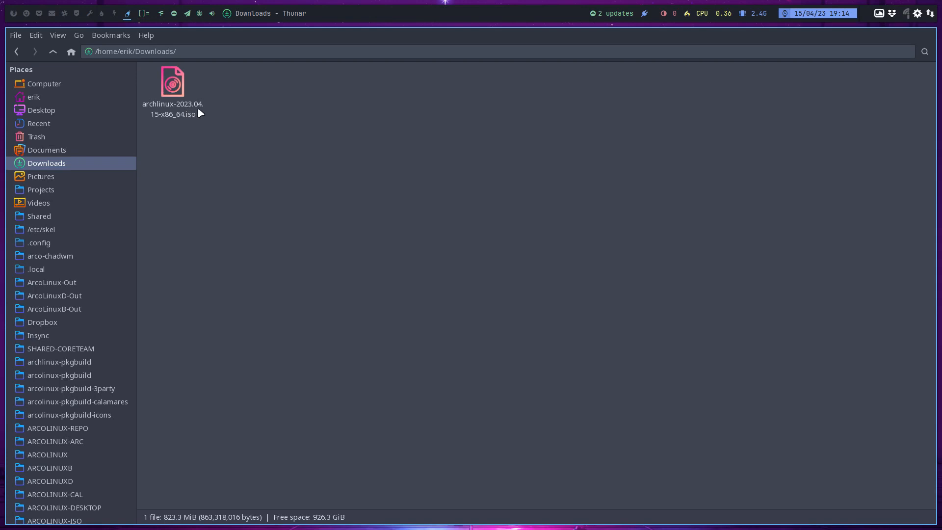
Switch from Thunar's Downloads view to the VirtualBox Manager window.
click(190, 176)
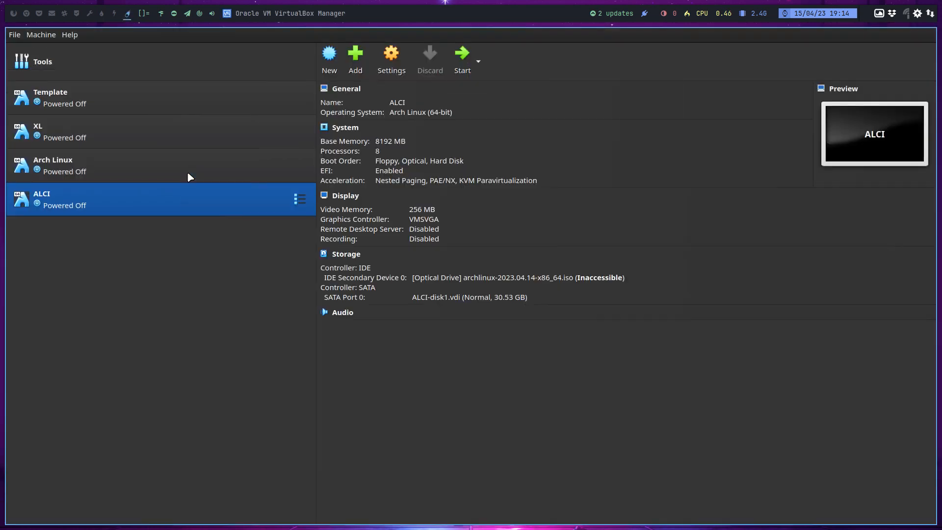
Clone the Template machine as 'Arch' and choose a disk file for its optical drive.
right_click(51, 96)
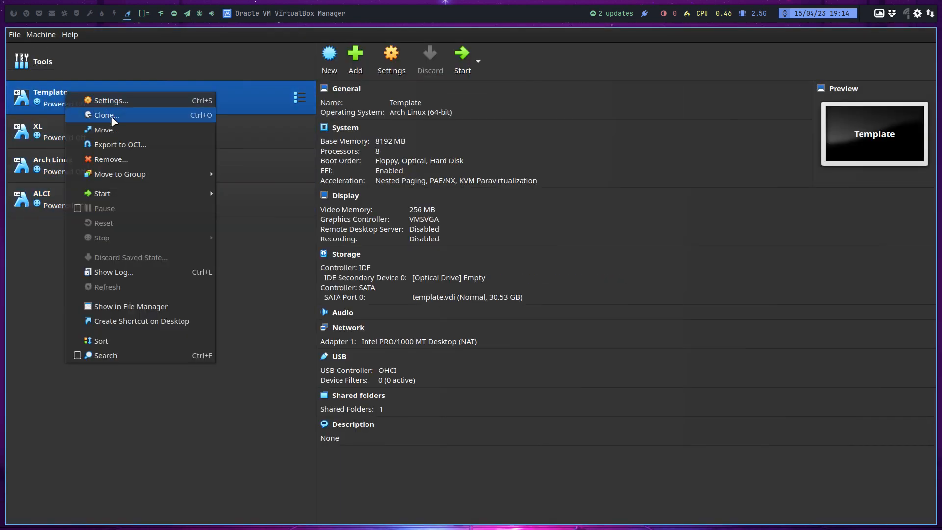
click(106, 115)
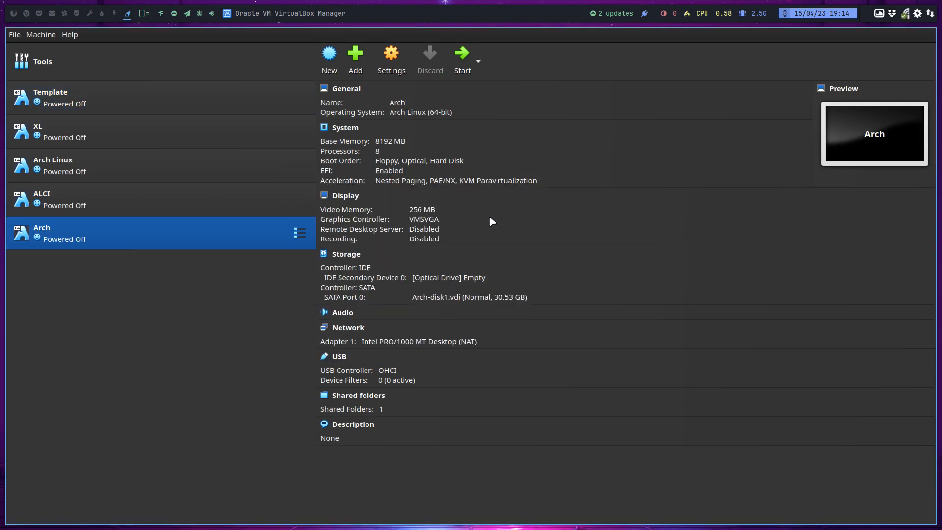
click(460, 277)
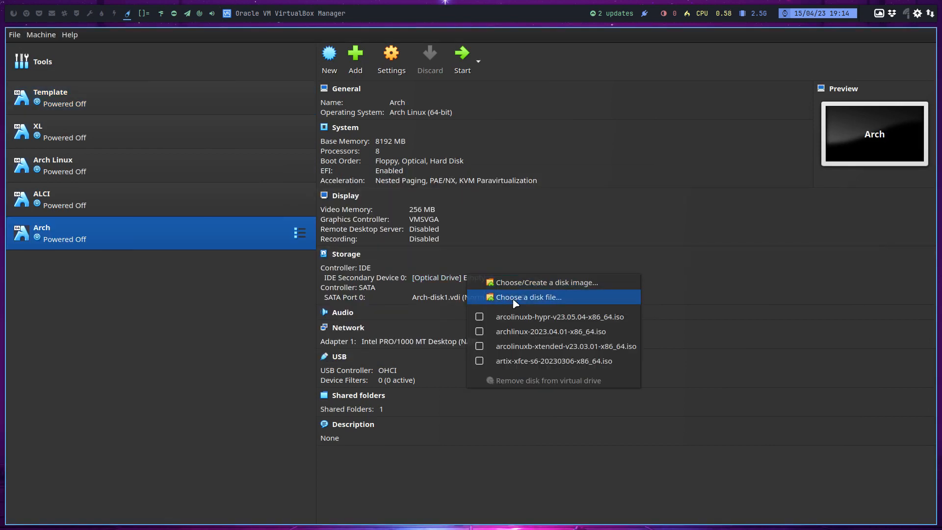
click(528, 296)
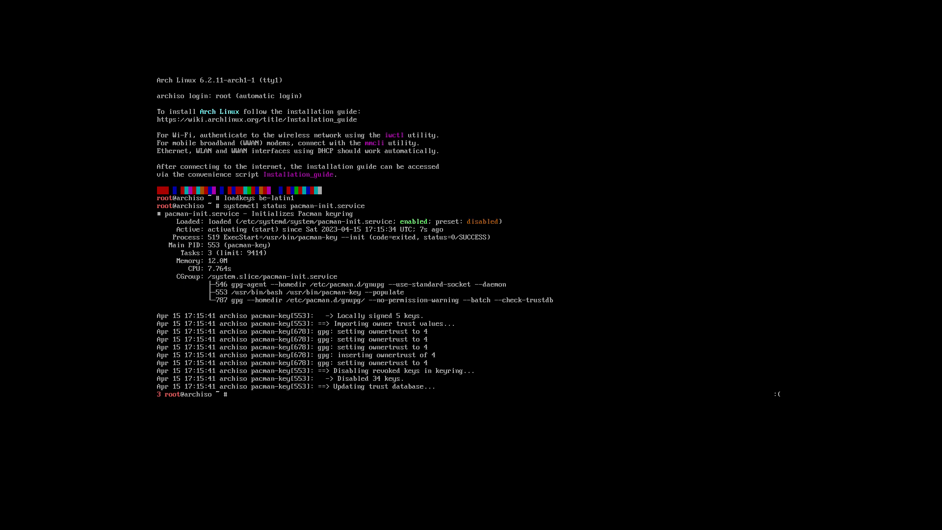
Run the alis install script at the live system's root prompt.
text(al)
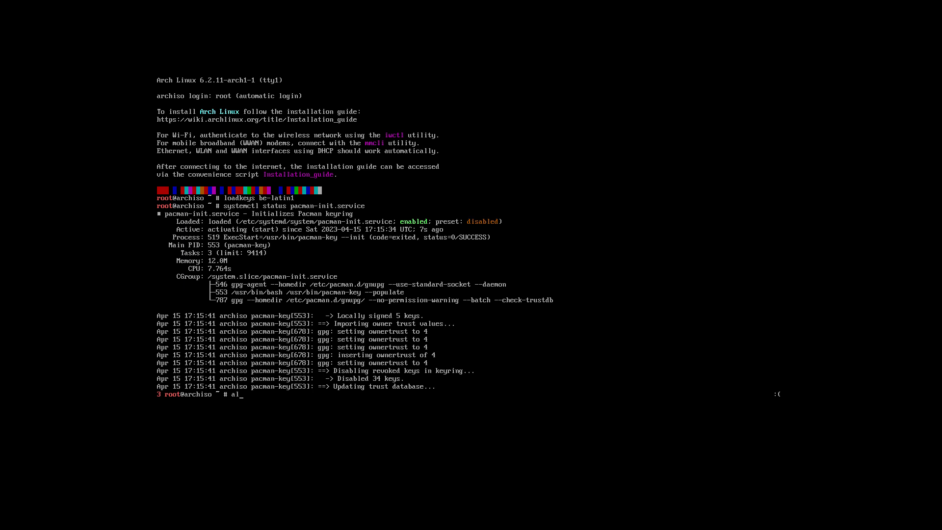
text(is)
text(y)
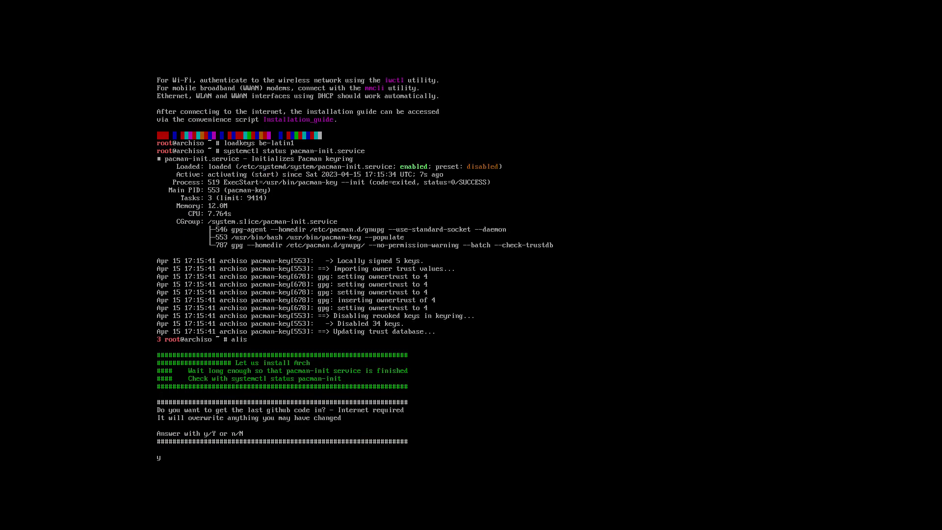
key(Return)
text(ariser)
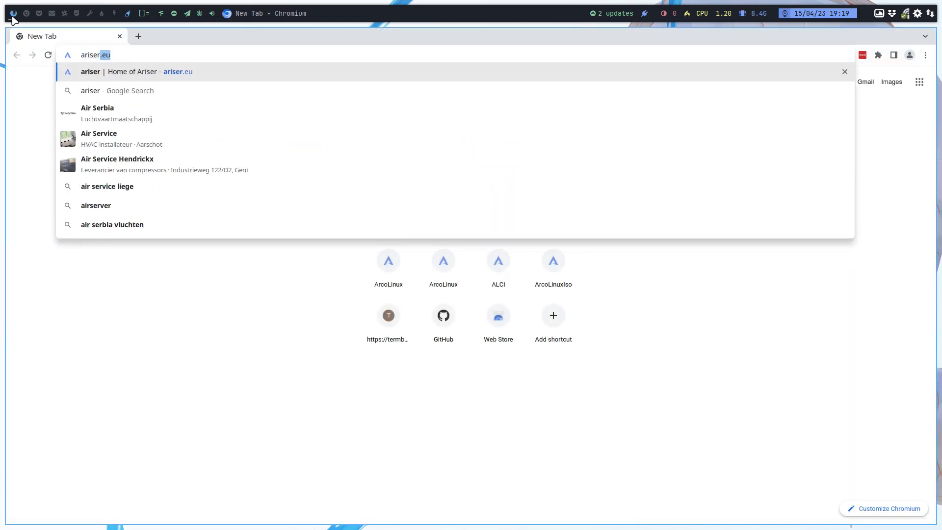
Read through the Ariser article on building your own personal ISO.
click(141, 71)
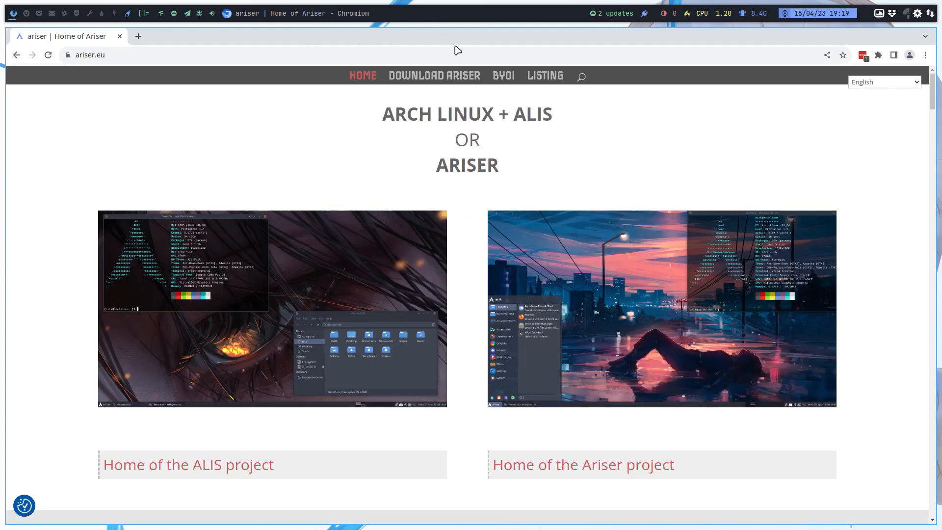
click(503, 75)
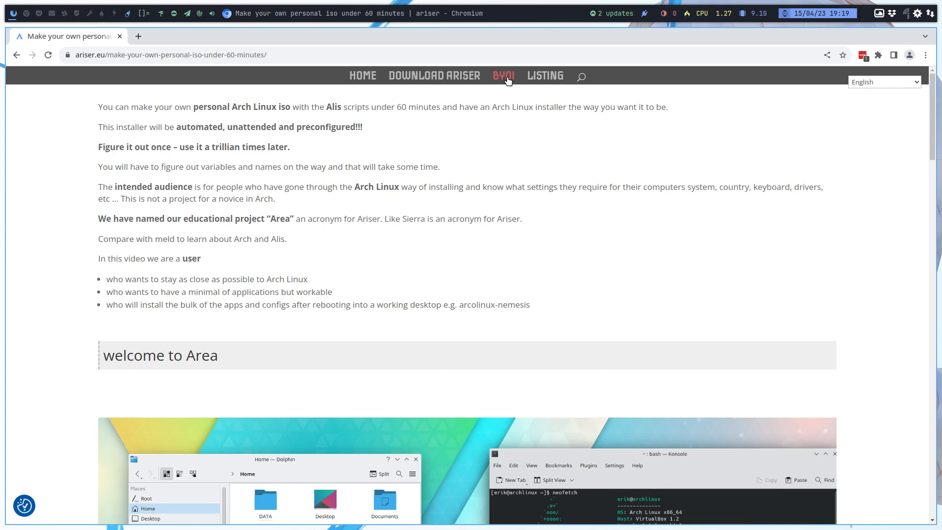
double_click(280, 218)
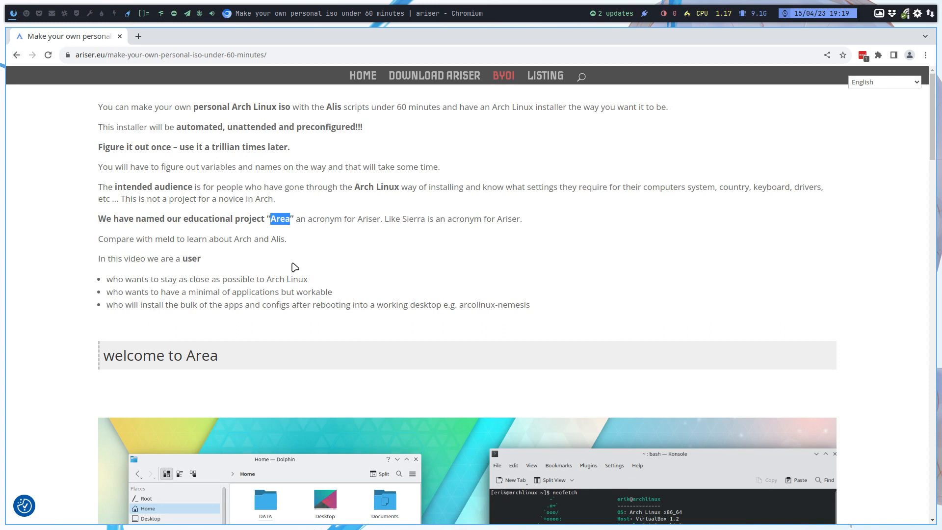
scroll(down, 3)
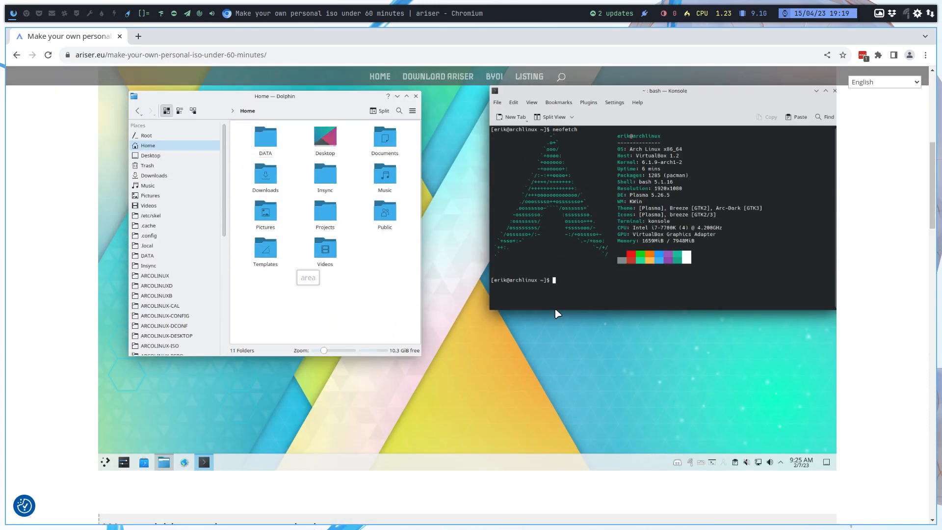
scroll(down, 3)
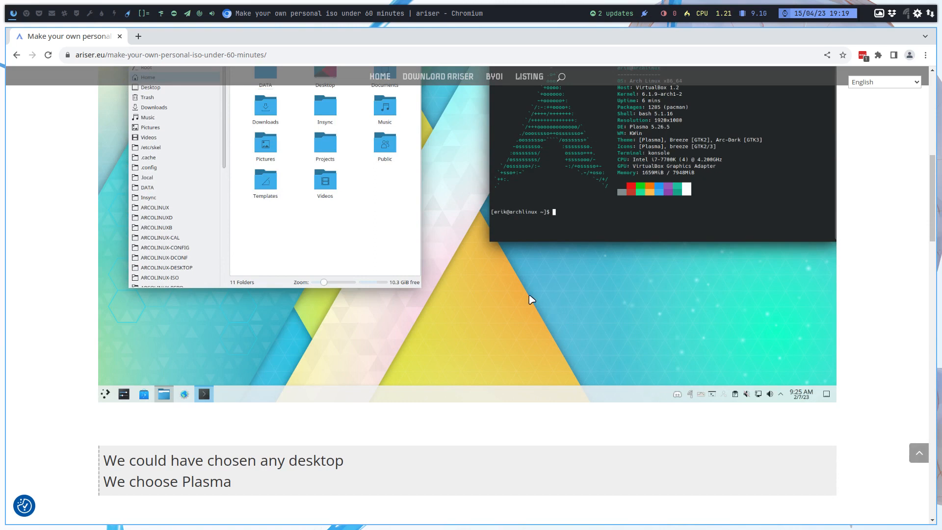
scroll(down, 3)
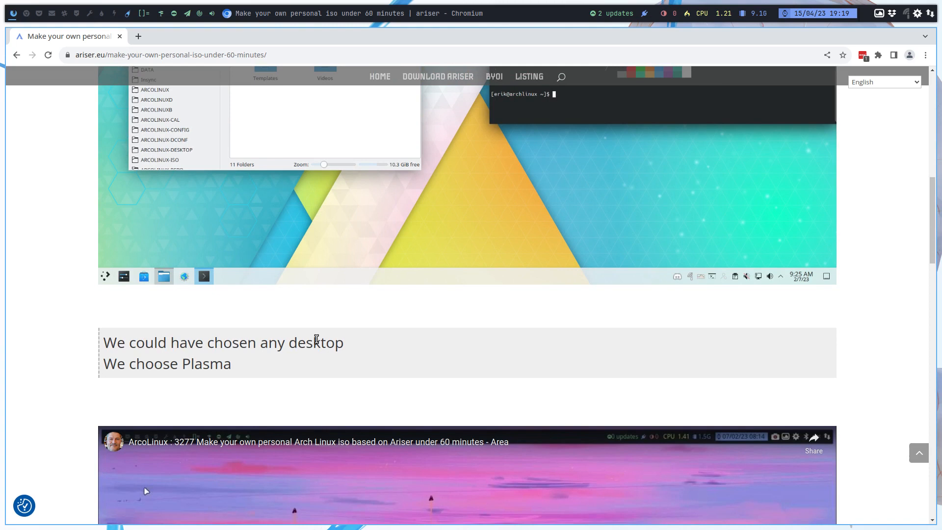
scroll(down, 3)
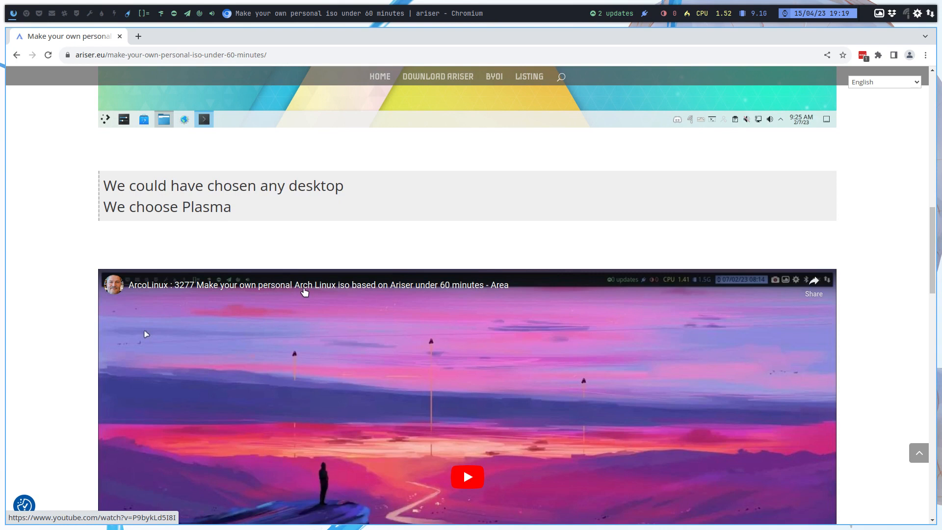
mouse_move(400, 295)
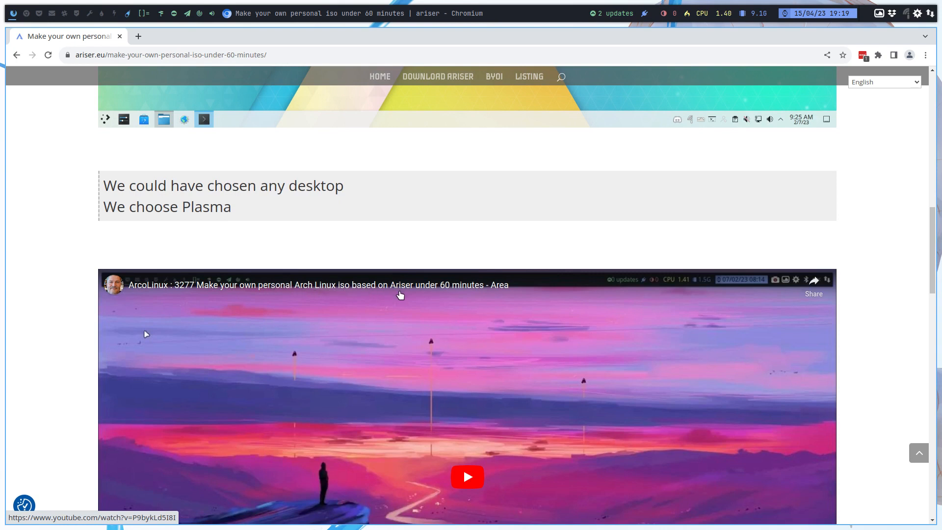
mouse_move(503, 289)
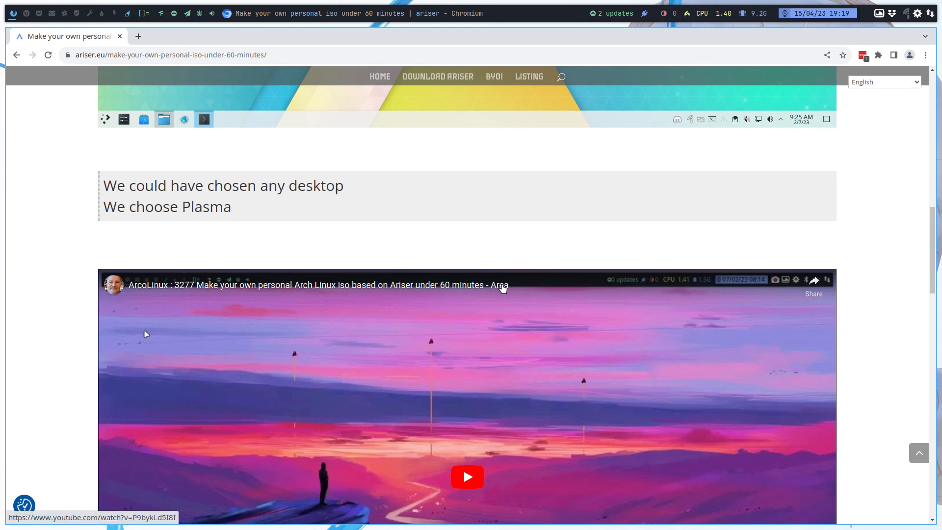
scroll(down, 3)
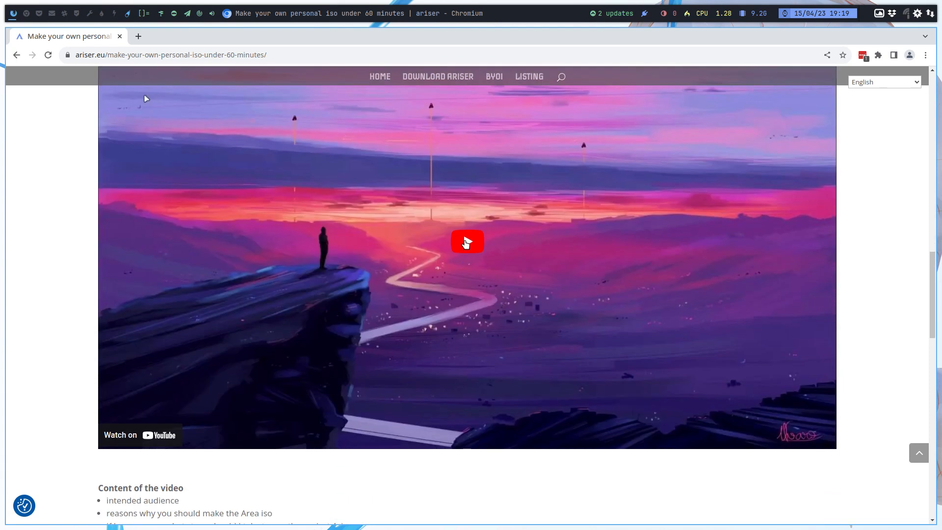
scroll(down, 3)
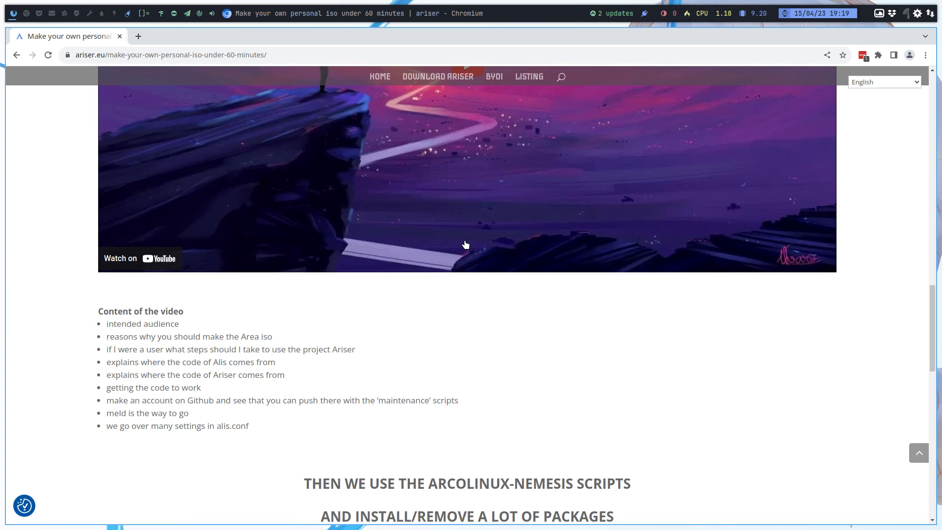
mouse_move(306, 241)
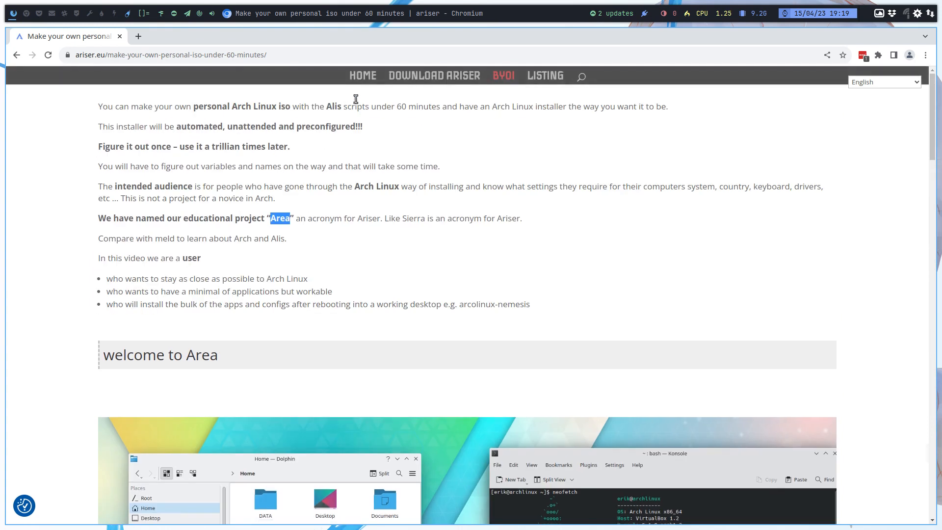
Return to the Ariser home page and open the picodotdev/alis GitHub repository.
click(380, 77)
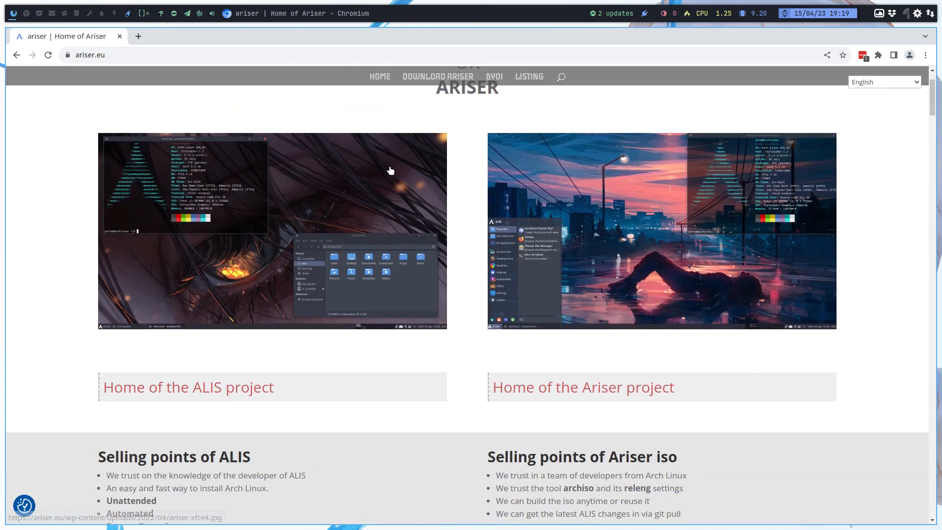
mouse_move(212, 387)
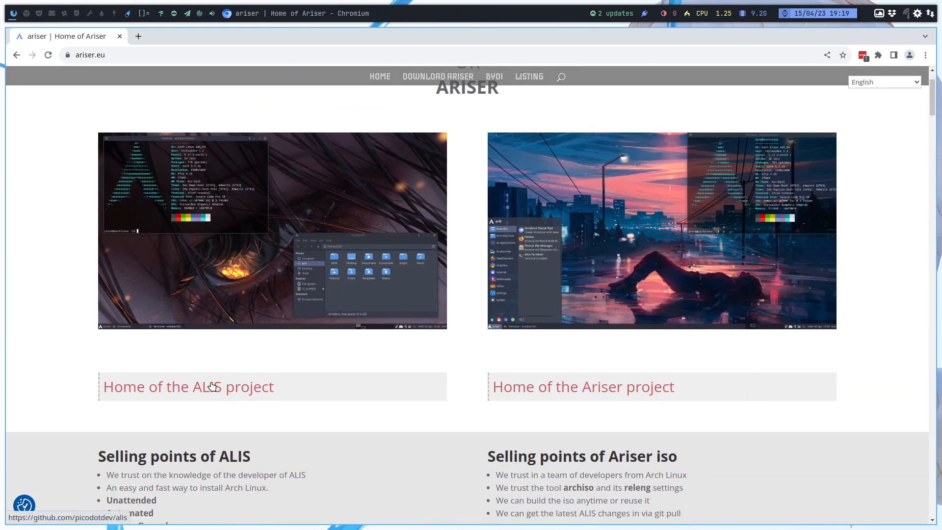
click(188, 387)
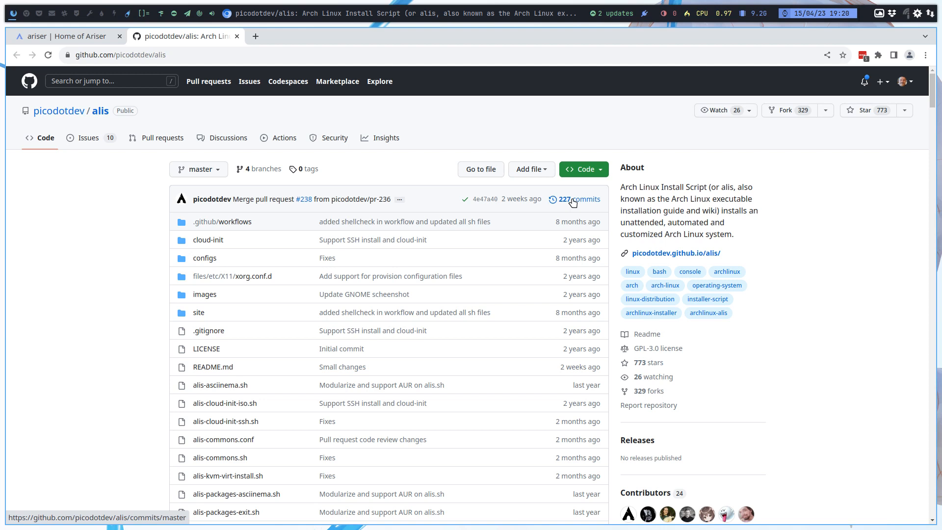
mouse_move(17, 18)
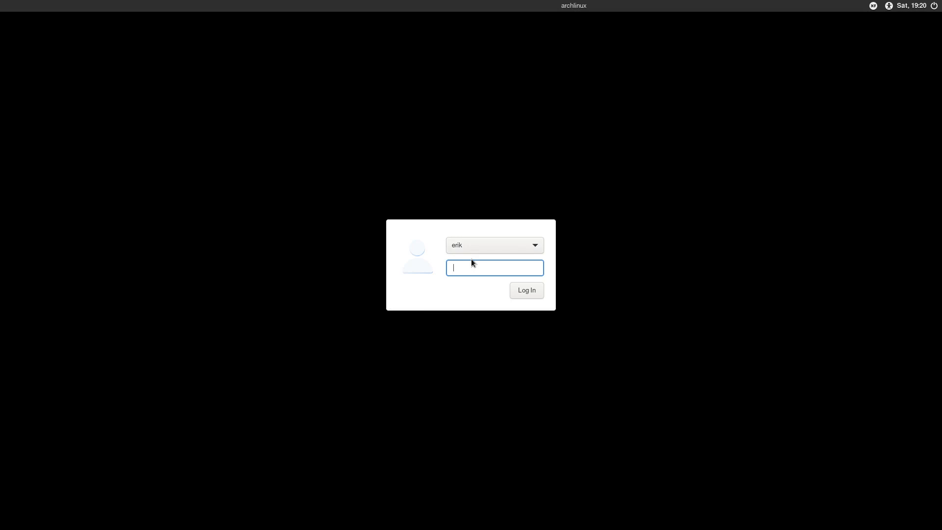
Log in at the LightDM greeter and browse the Xfce Applications menu.
click(526, 290)
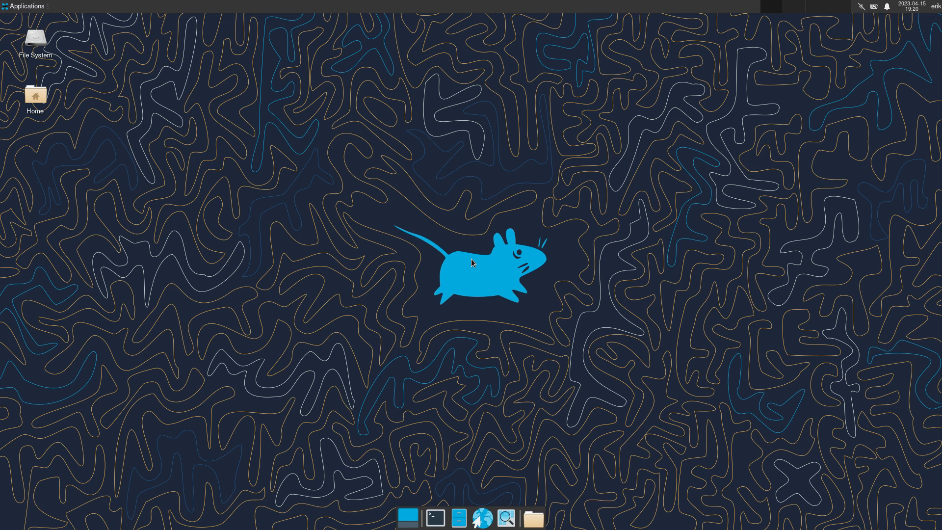
click(27, 6)
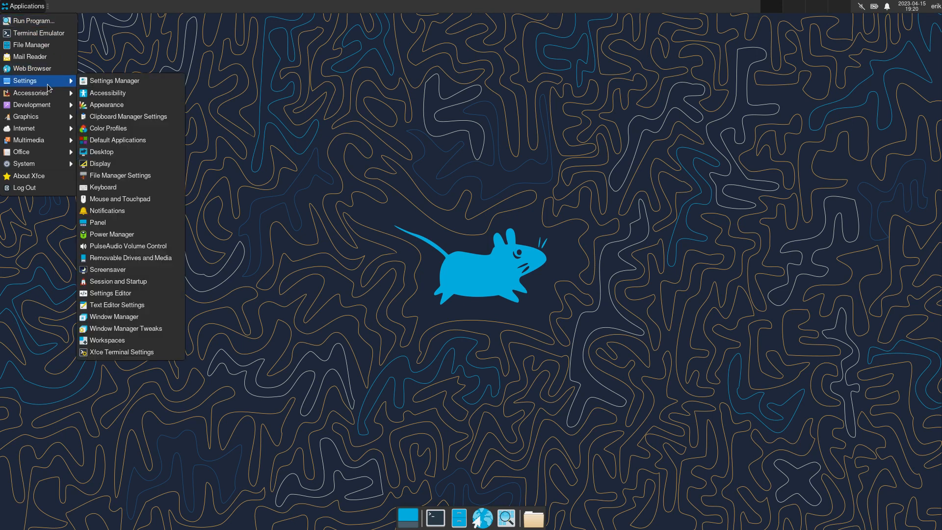
mouse_move(29, 92)
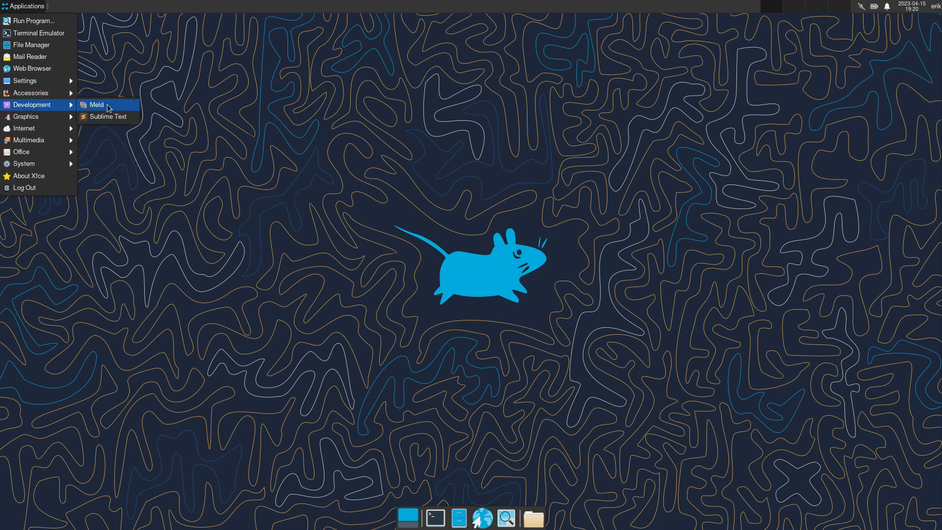
mouse_move(112, 125)
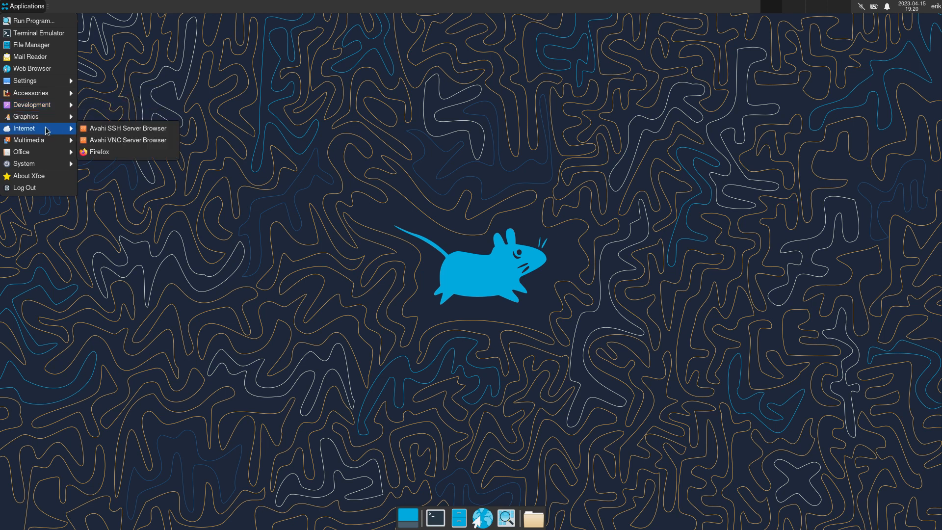
mouse_move(114, 154)
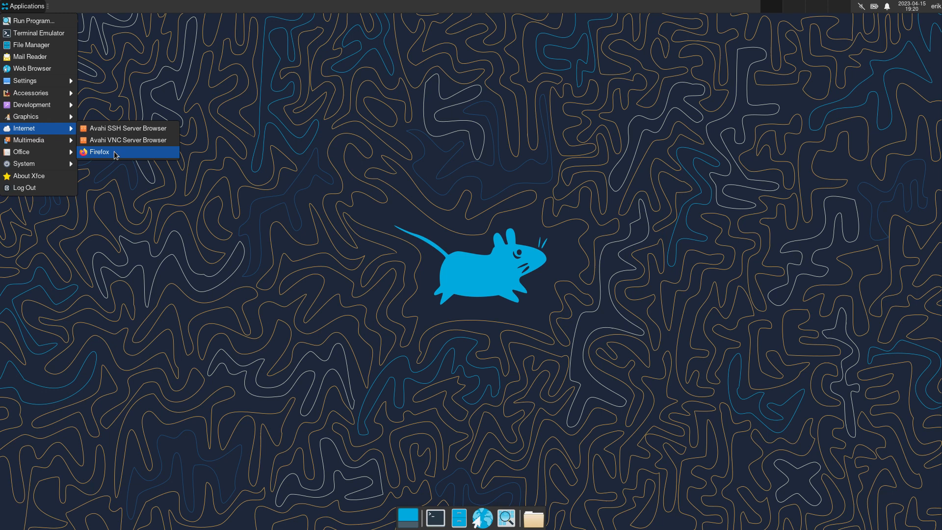
mouse_move(47, 151)
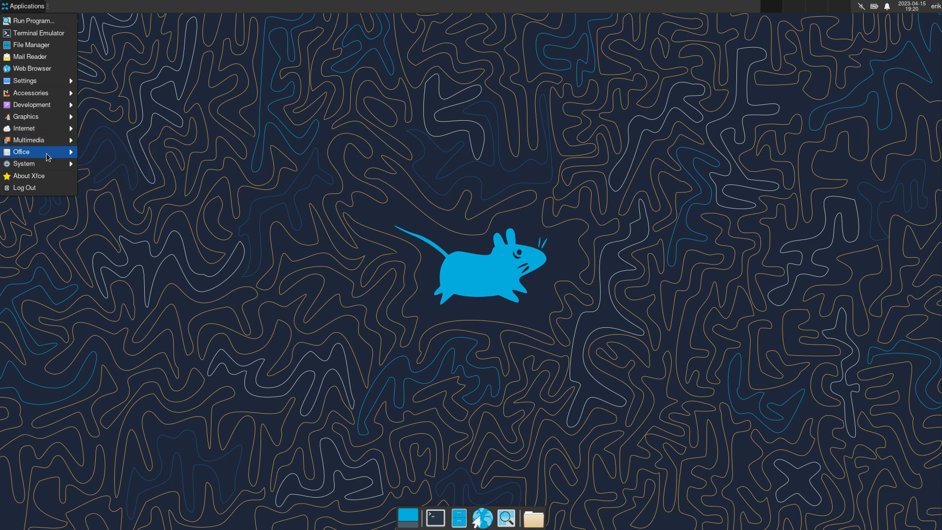
mouse_move(47, 163)
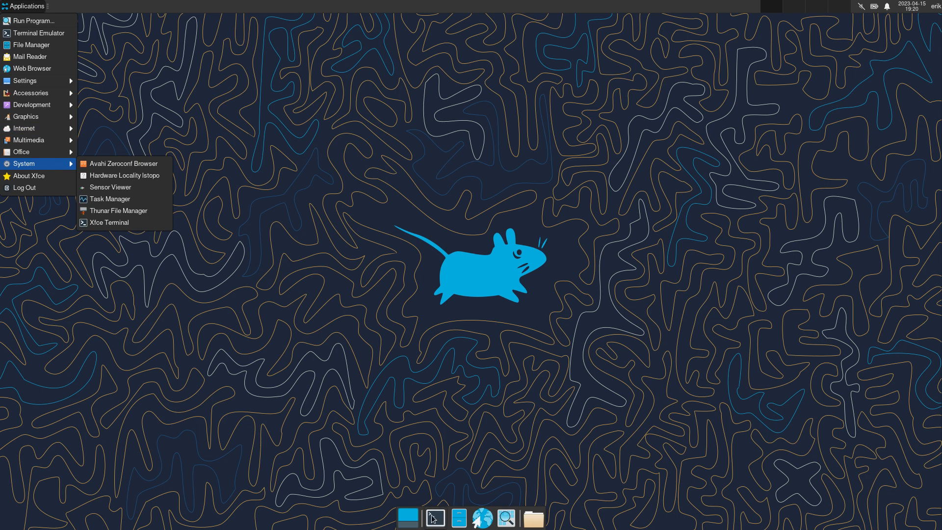
Run neofetch and inxi in a terminal to show the Arch VM's system summary.
click(109, 222)
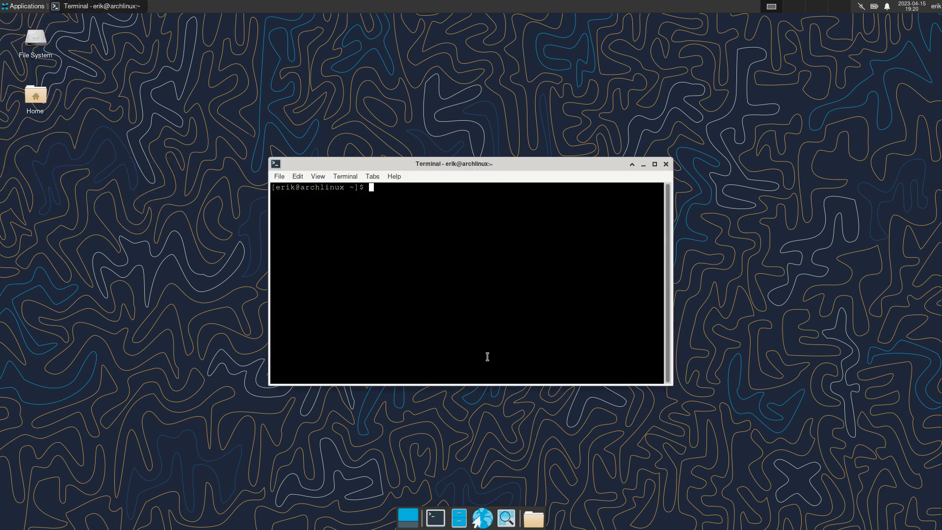
text(neofetch)
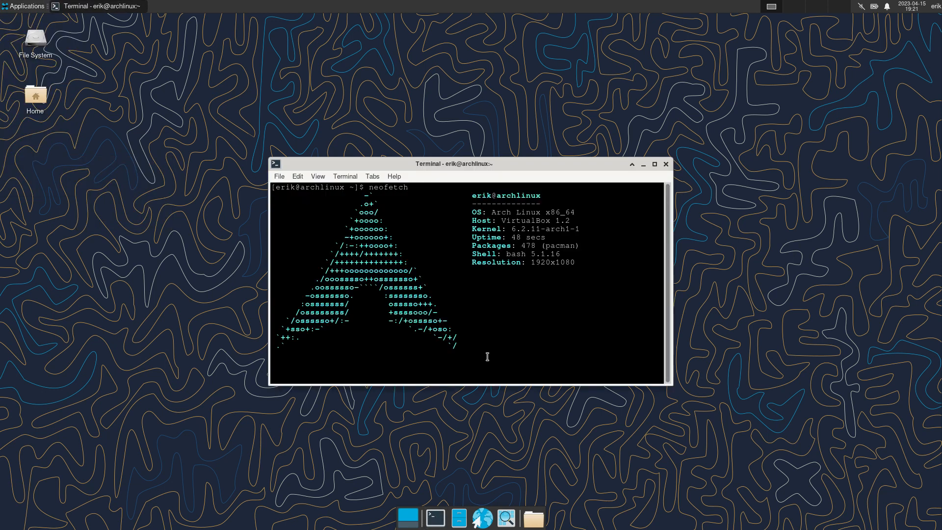
text(inxi)
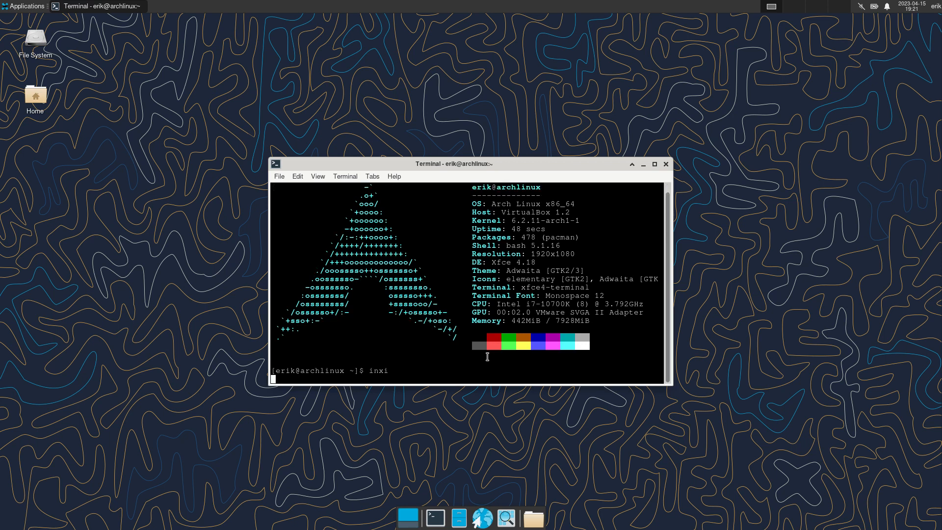
key(Return)
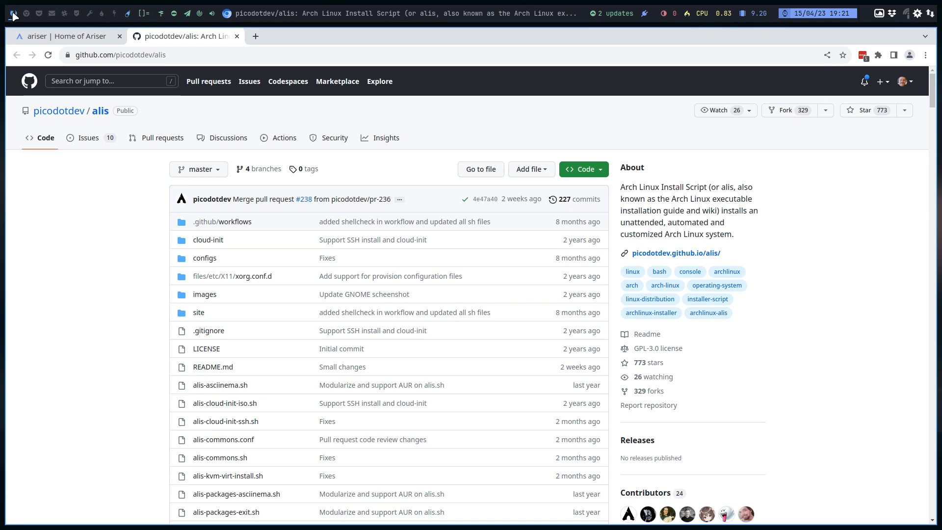
Scroll the Ariser home page down to the ALIS and Ariser ISO selling points.
click(64, 35)
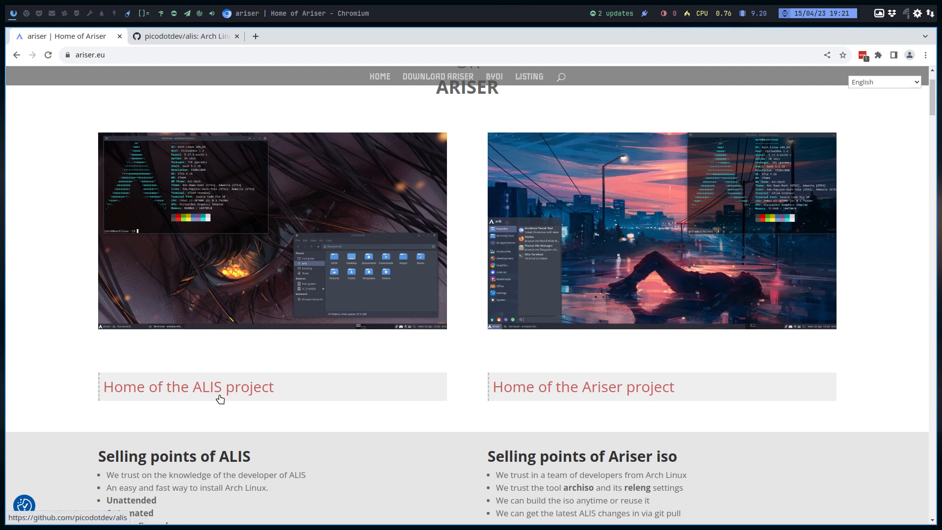
mouse_move(546, 290)
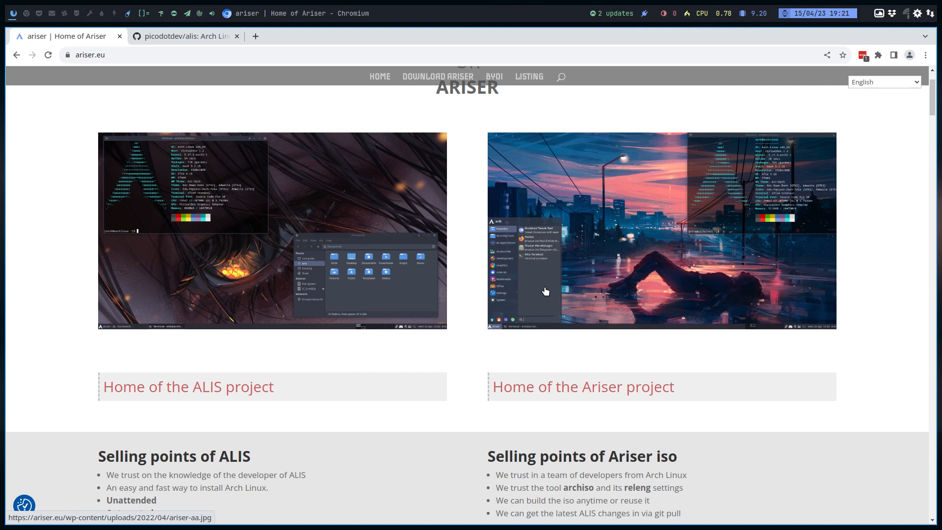
scroll(down, 3)
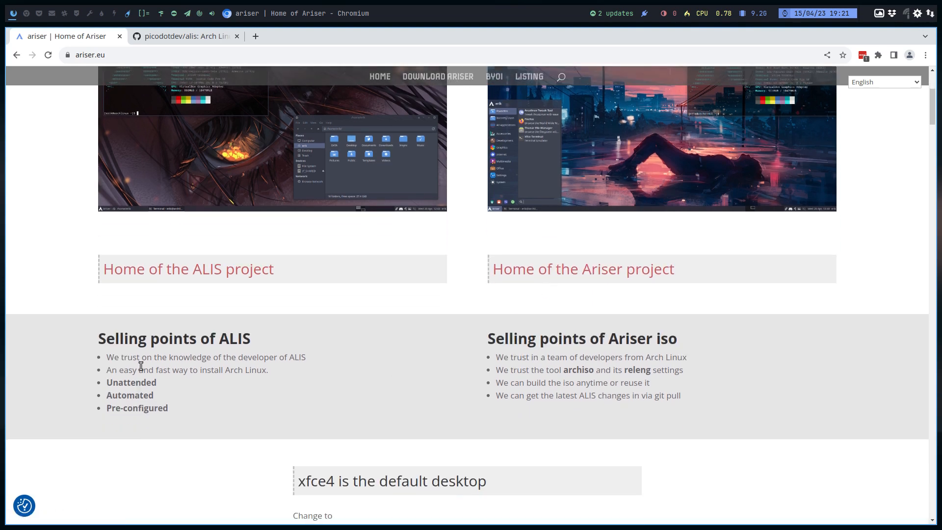
mouse_move(636, 408)
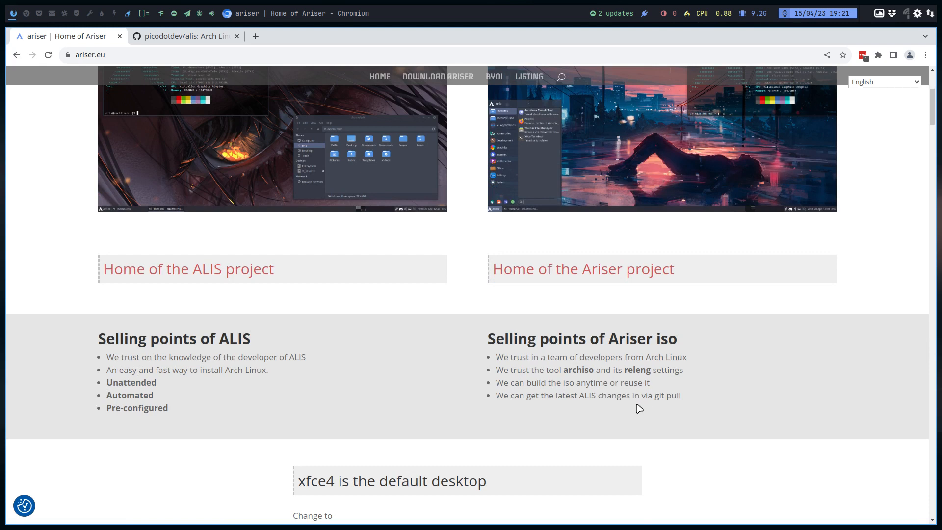